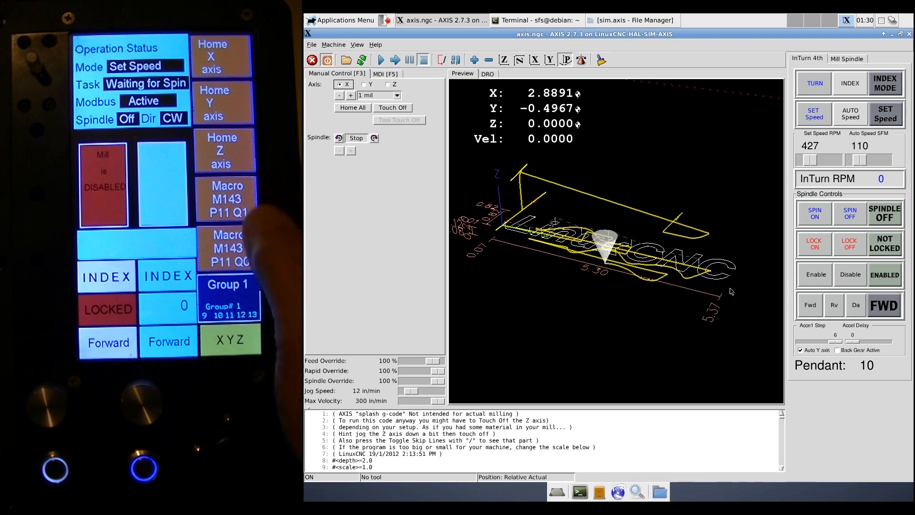
Step: Press TURN so the 4th axis indicator changes from INDEX MODE to InTurn MODE
left_click(366, 85)
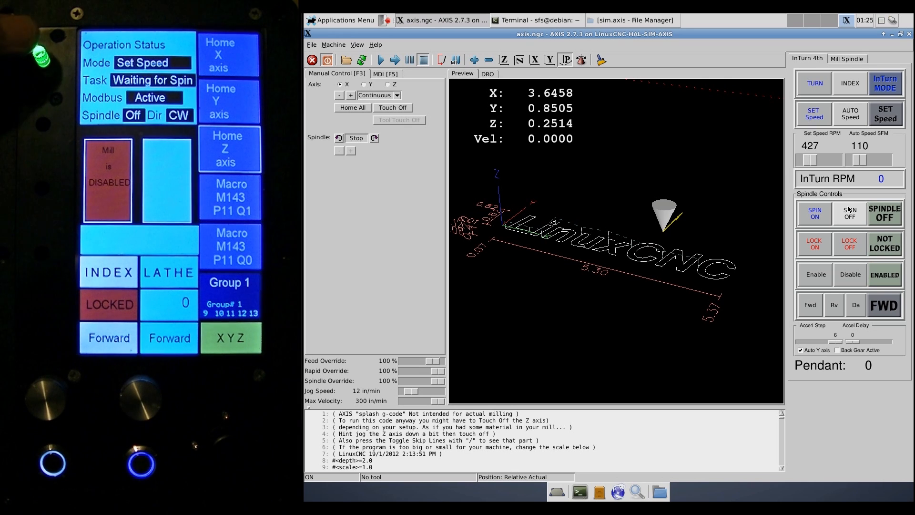
left_click(229, 148)
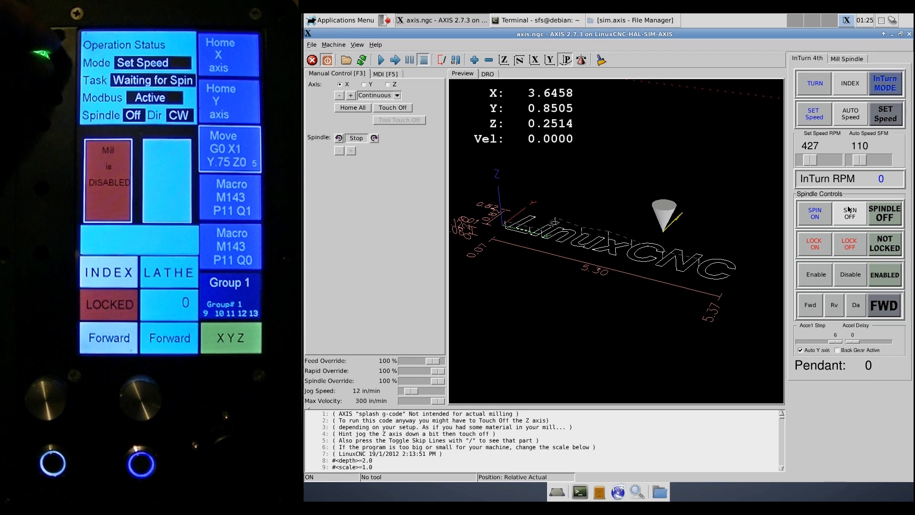
left_click(229, 147)
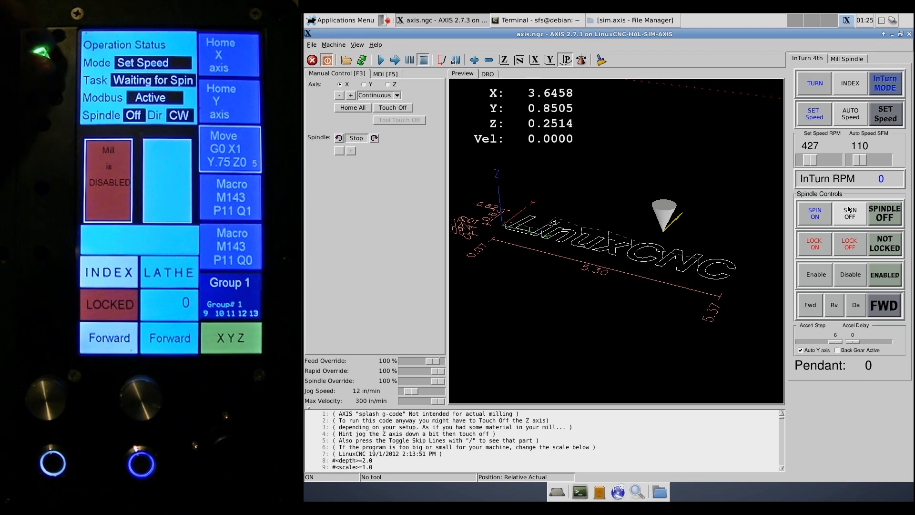
left_click(230, 149)
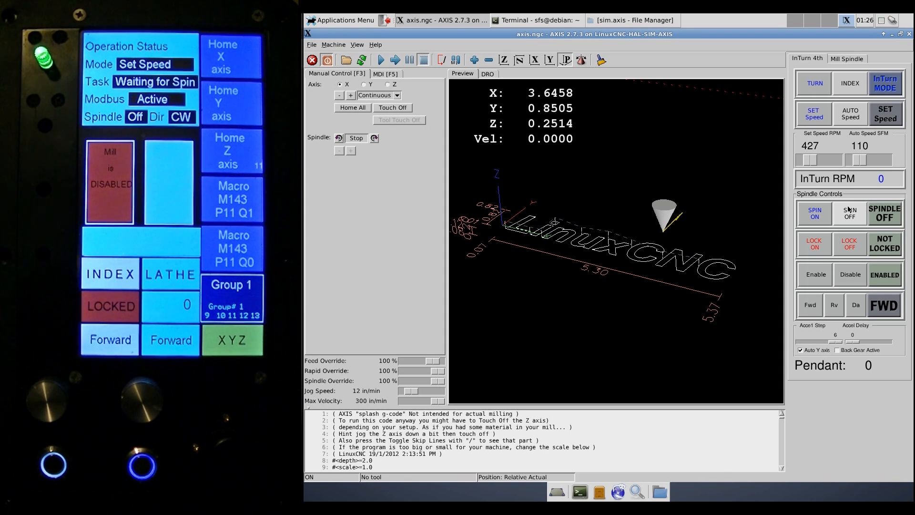
Step: Rapid the tool to X0 Z0 with the pendant's Move G0 macro, keeping Y at 0.8505
left_click(232, 283)
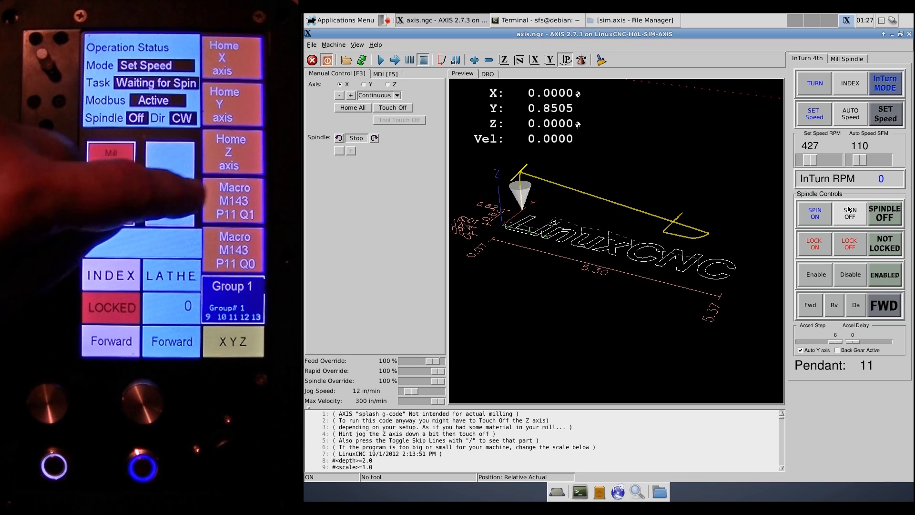
Step: Show the MDI panel and disable the InTurn, leaving the speed at 412 RPM
left_click(385, 74)
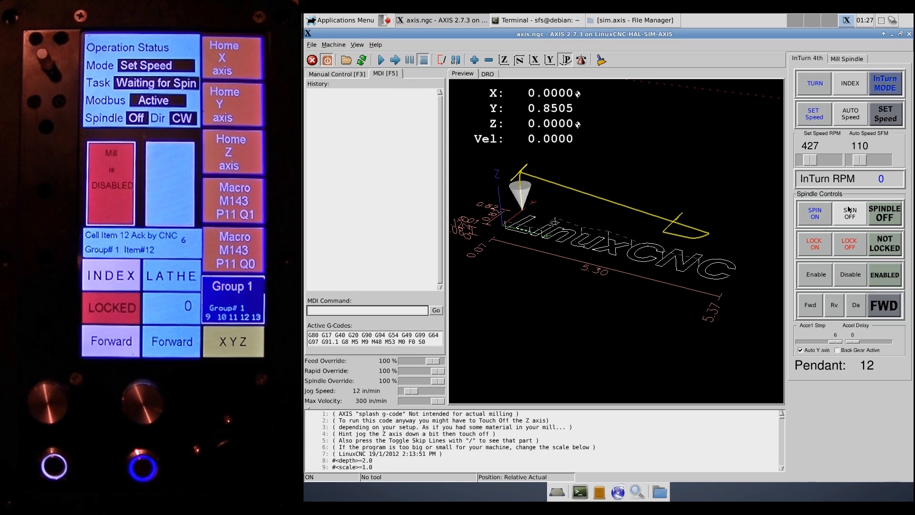
left_click(883, 83)
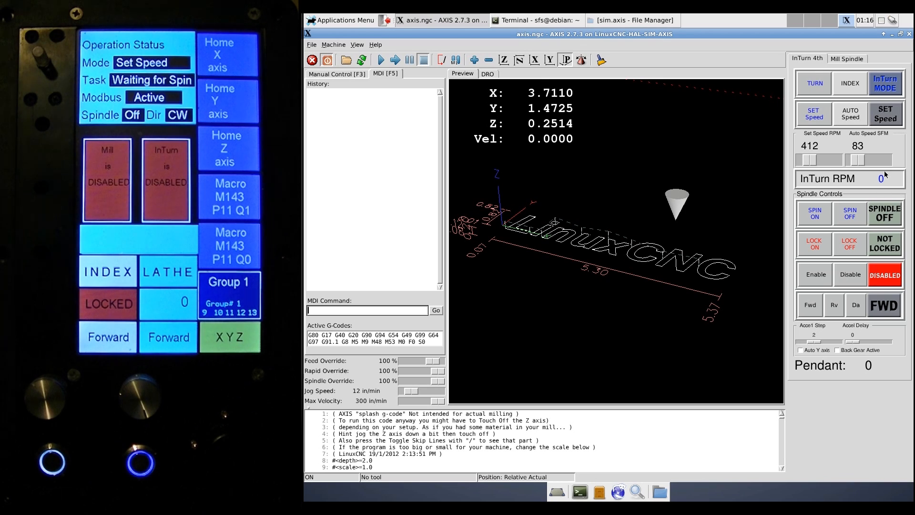
mouse_move(850, 213)
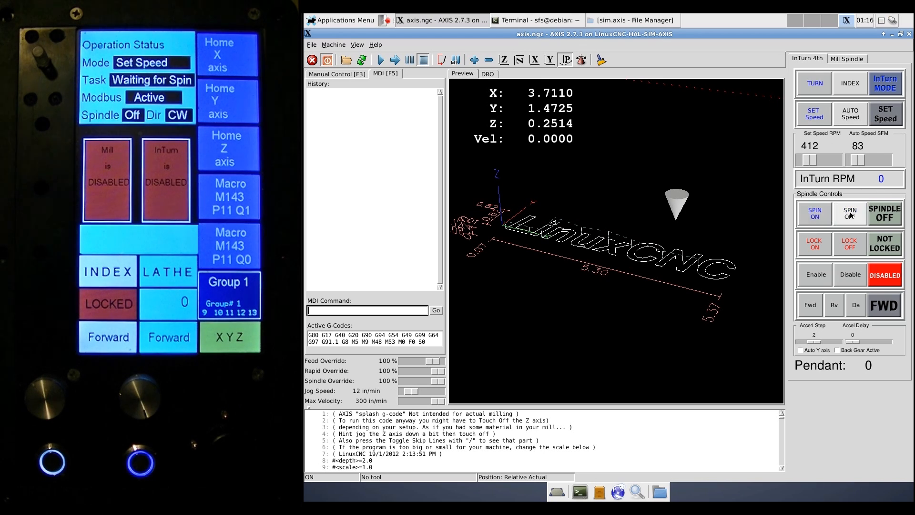
Step: Raise the Accel Step to 6 during brief 412 RPM spindle test spins, ending stopped
left_click(814, 214)
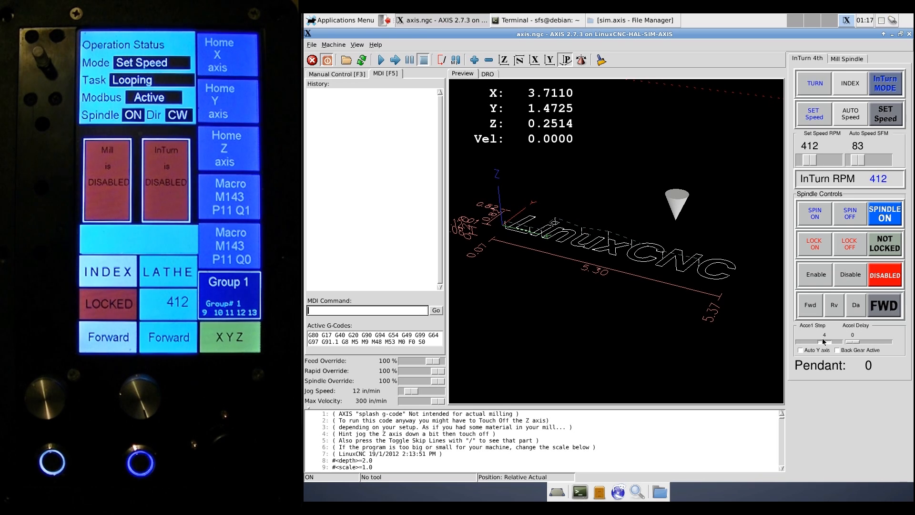
left_click(826, 342)
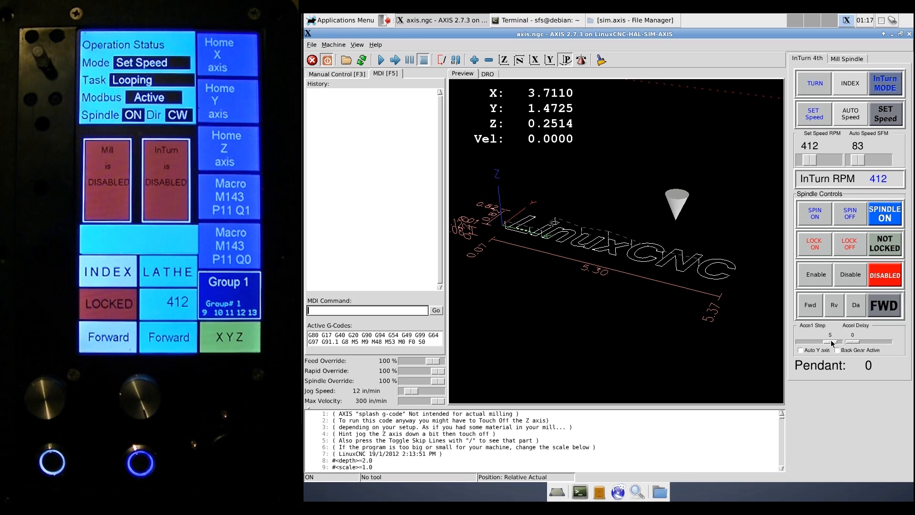
left_click(833, 341)
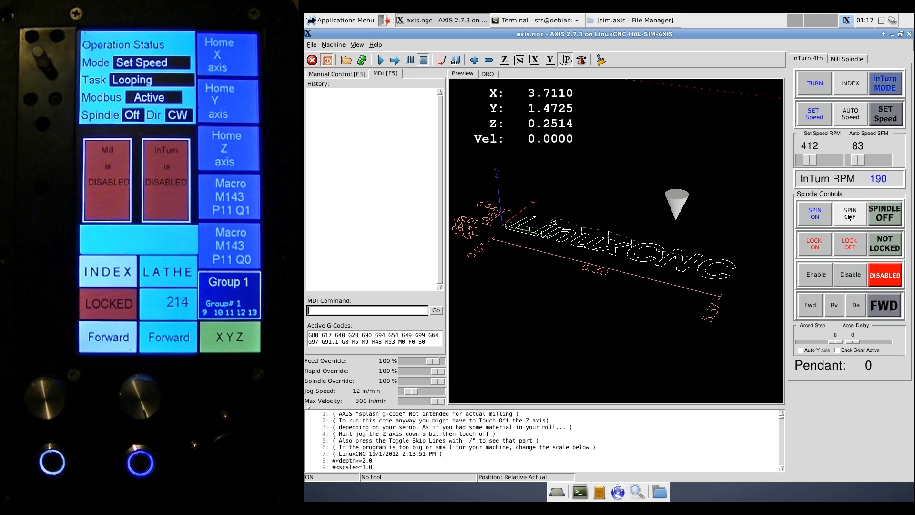
left_click(814, 212)
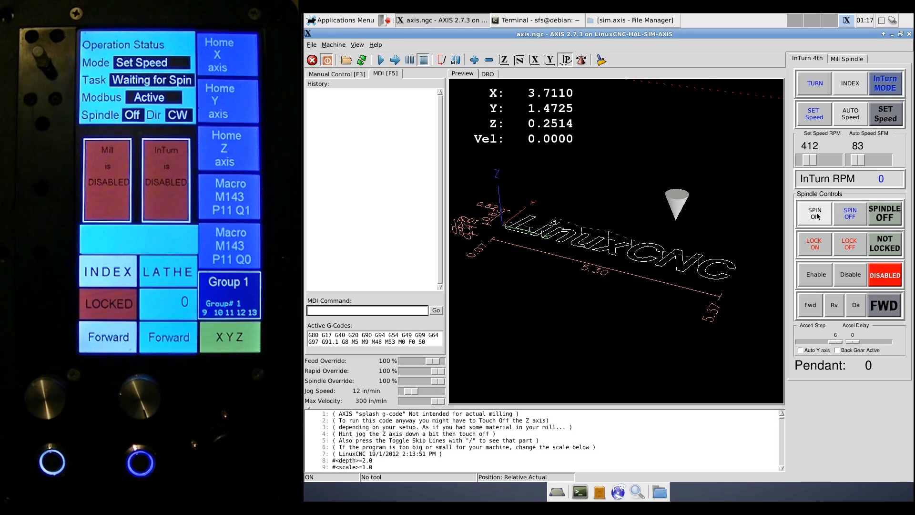
left_click(813, 213)
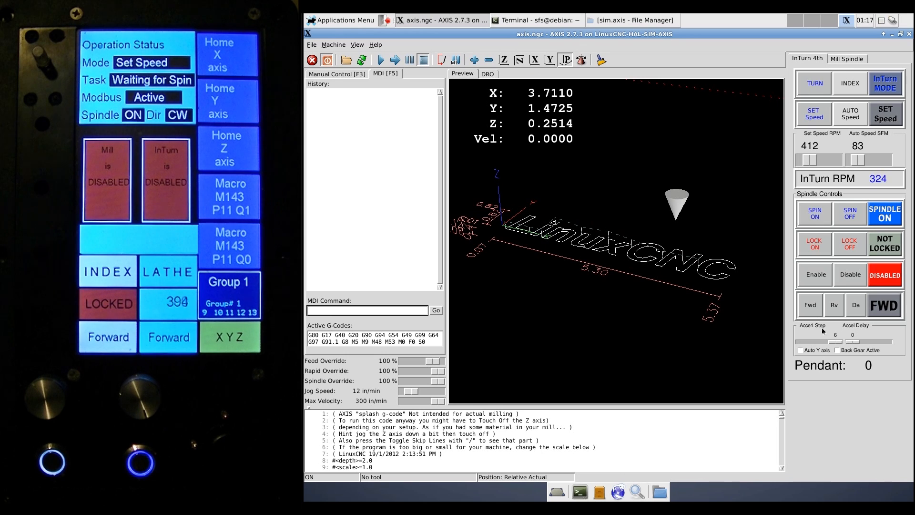
left_click(849, 213)
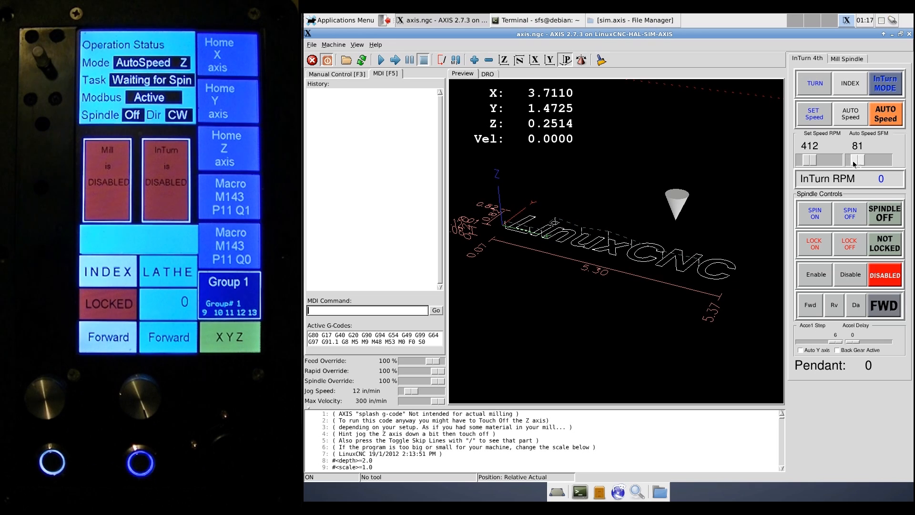
mouse_move(515, 117)
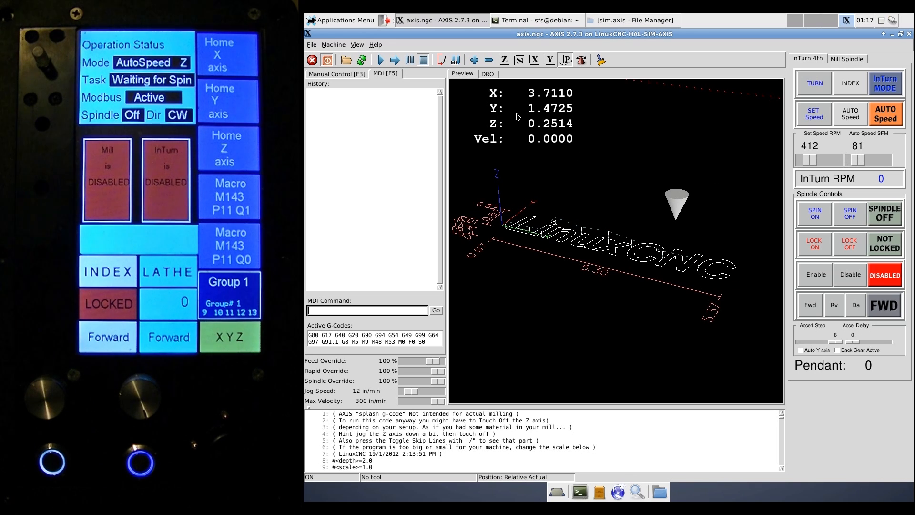
mouse_move(562, 118)
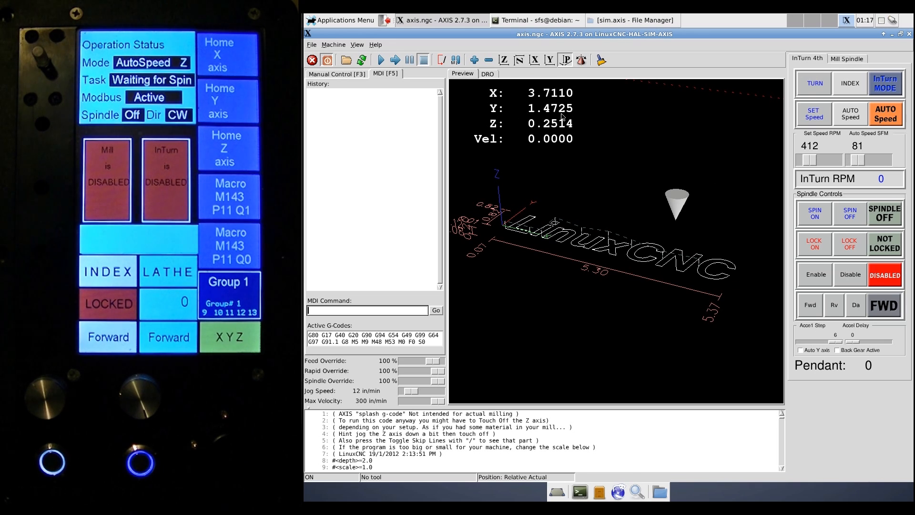
mouse_move(685, 211)
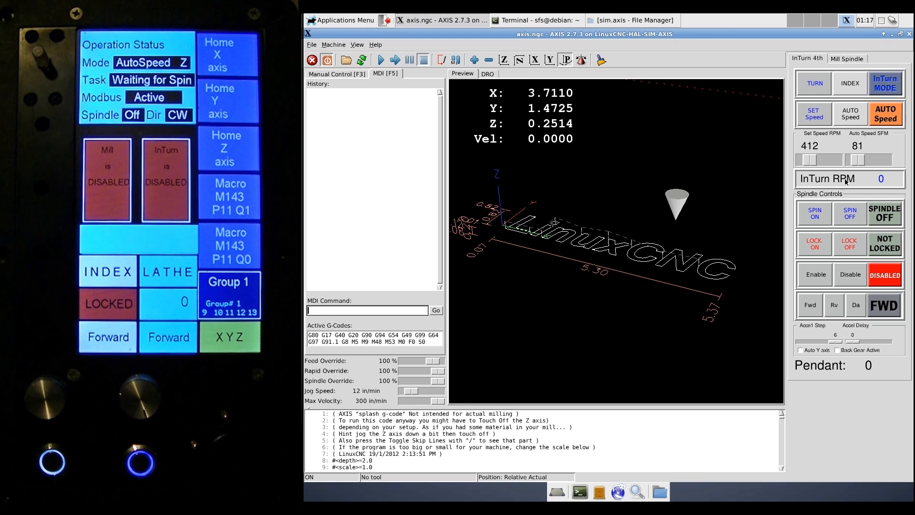
mouse_move(858, 162)
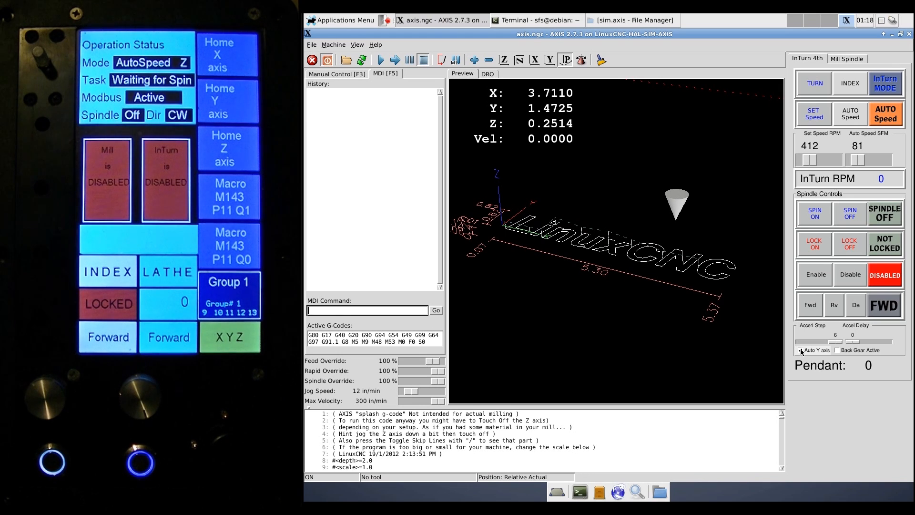
Step: Select AUTO Speed and start the spindle, running at 124 RPM
left_click(801, 349)
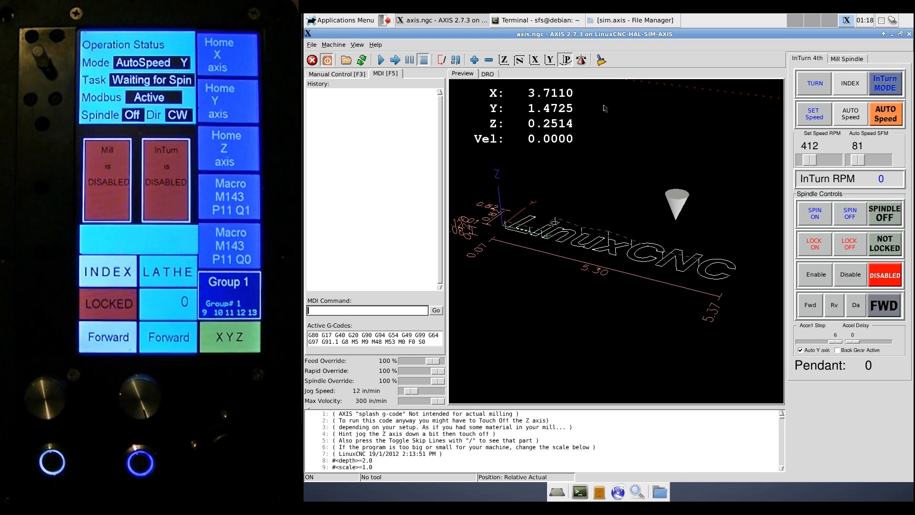
mouse_move(850, 114)
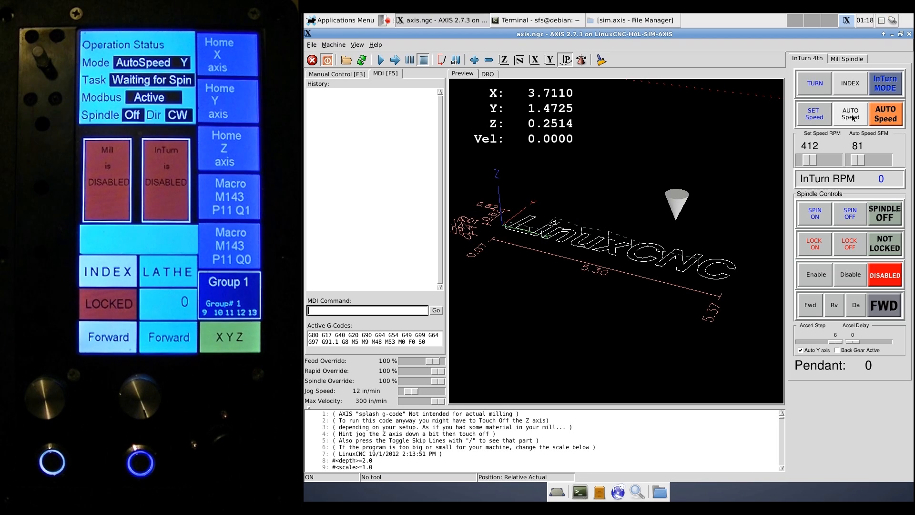
left_click(814, 214)
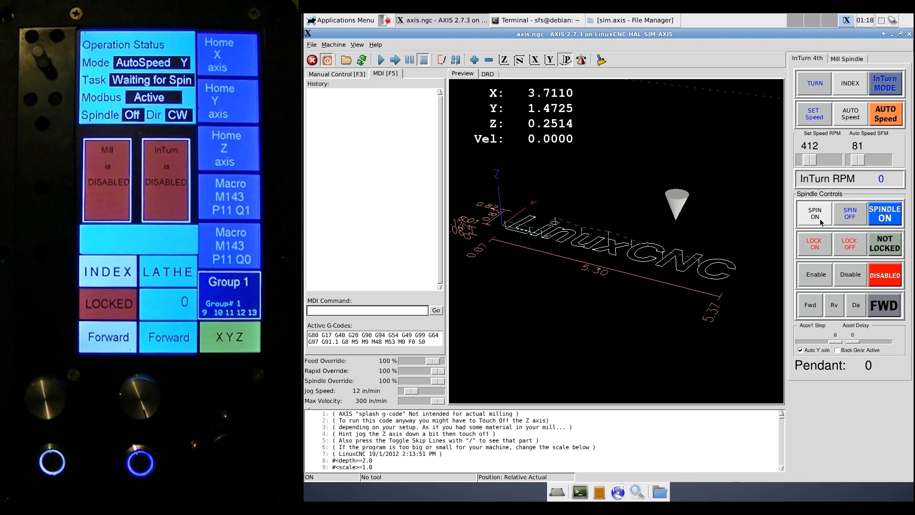
left_click(813, 214)
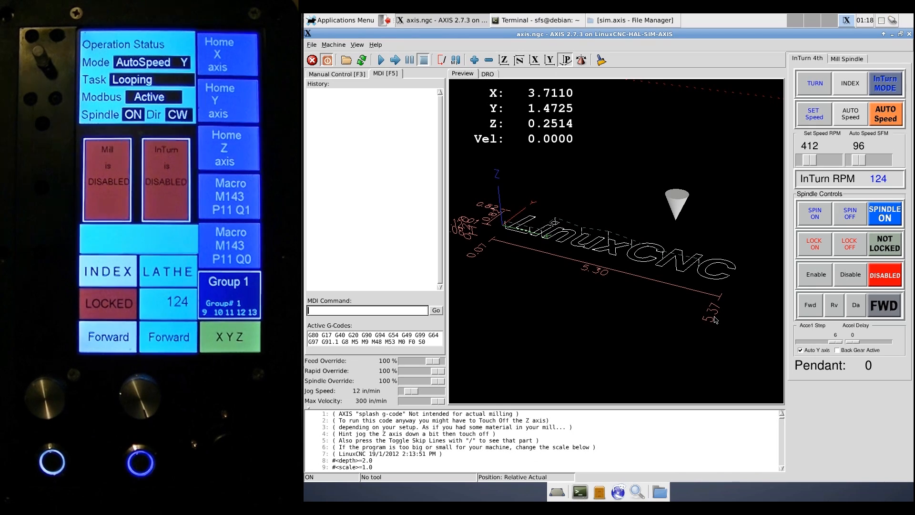
Step: Show Manual Control and switch the InTurn spindle to fixed SET Speed mode
left_click(337, 74)
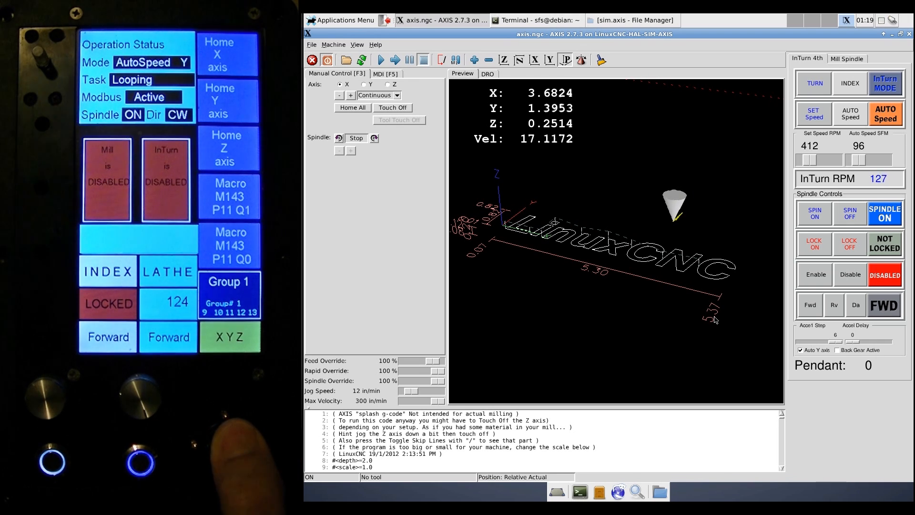
left_click(884, 115)
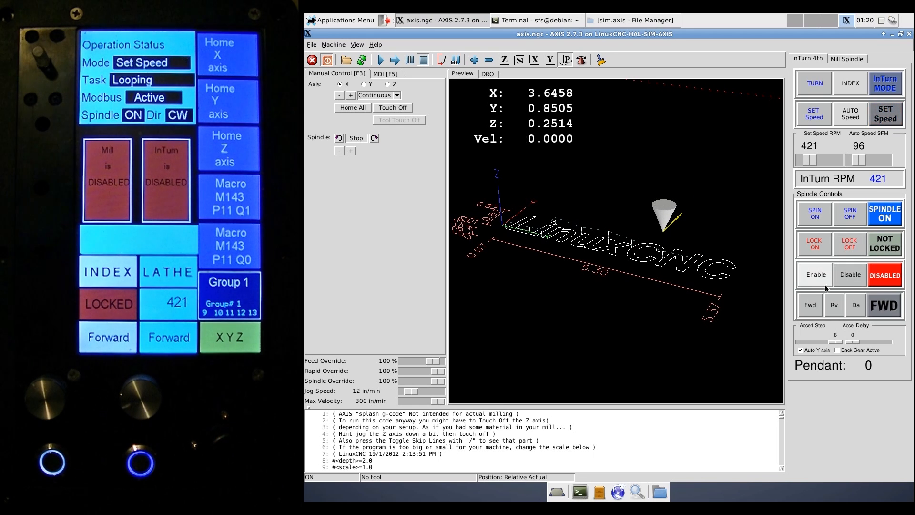
mouse_move(810, 315)
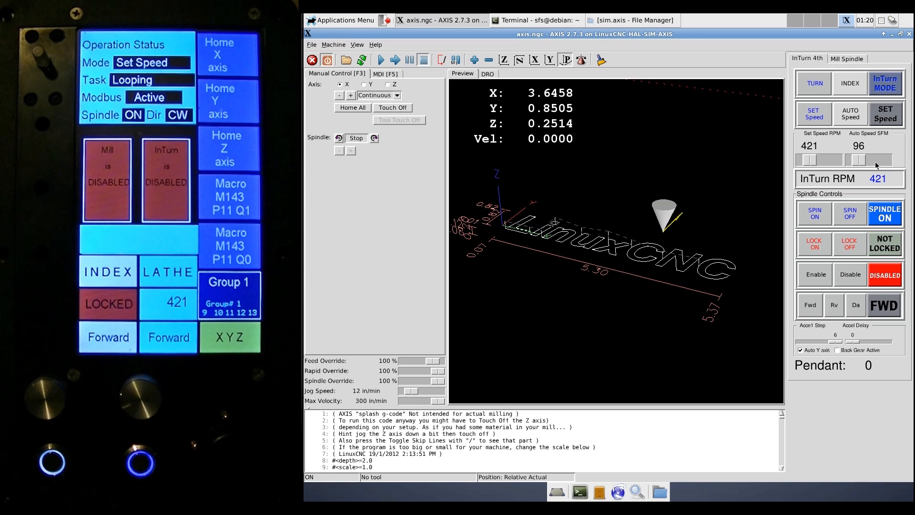
mouse_move(852, 147)
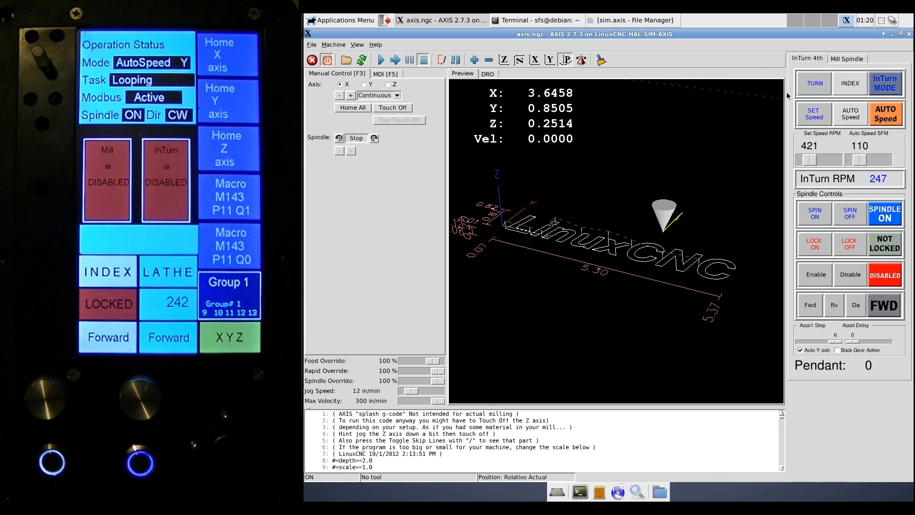
Step: Select SET Speed so the InTurn spindle runs at a fixed 427 RPM
left_click(884, 114)
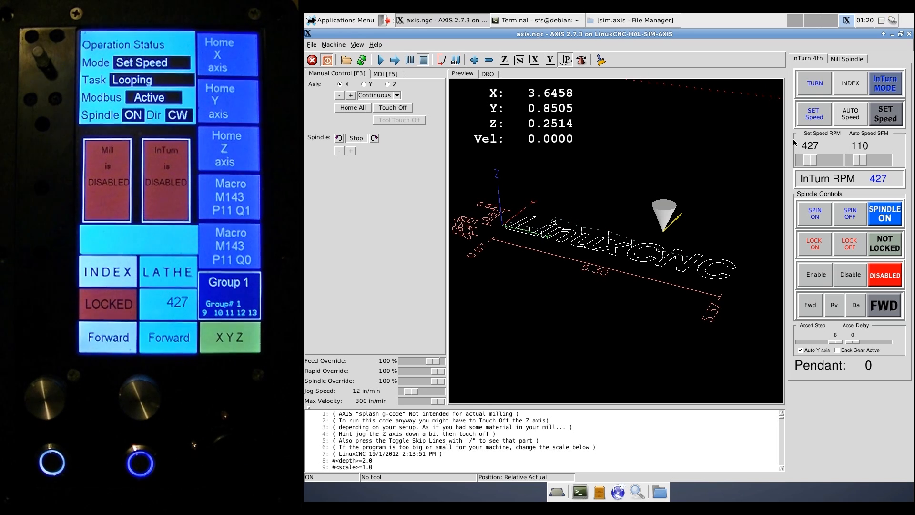
mouse_move(733, 100)
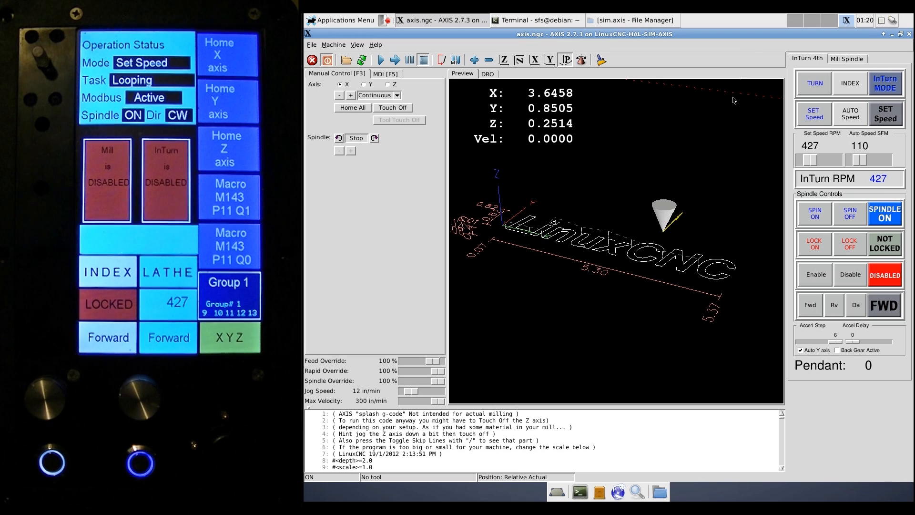
mouse_move(695, 128)
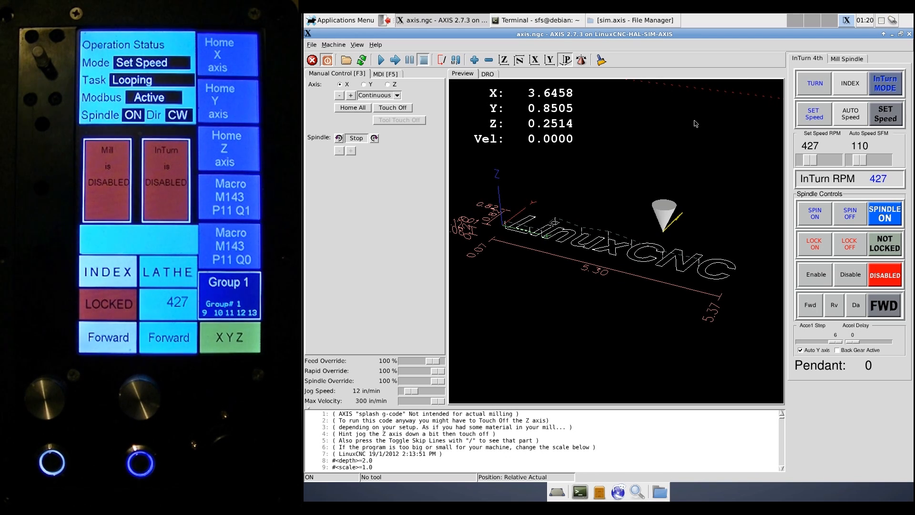
mouse_move(710, 100)
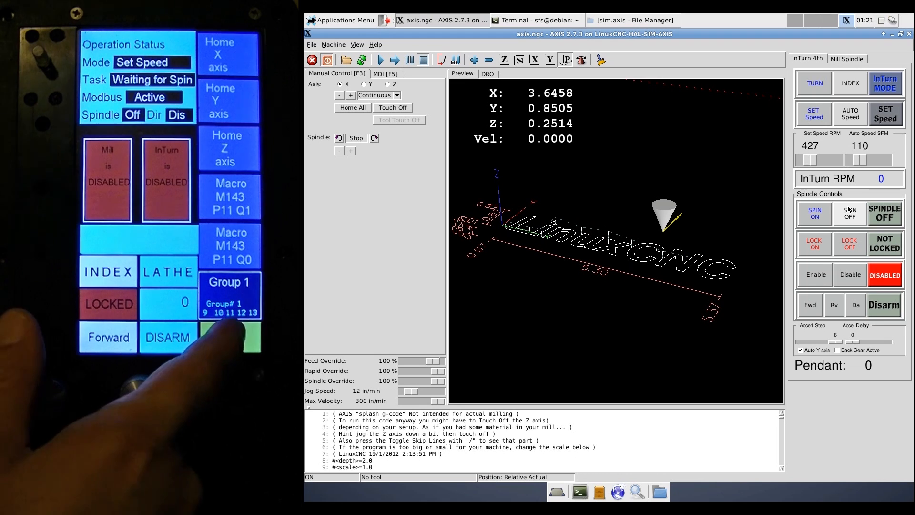
Step: Toggle the pendant axis group to ABC and back, then show the MDI view
left_click(230, 338)
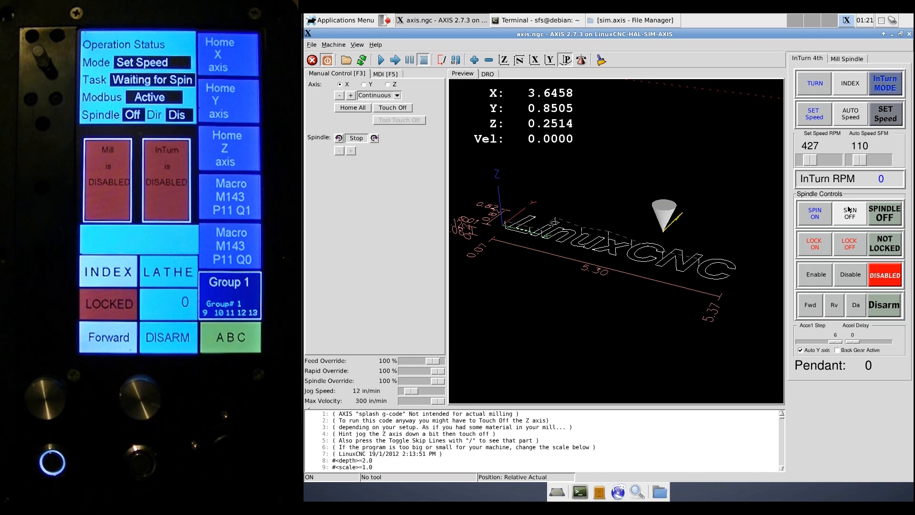
left_click(230, 338)
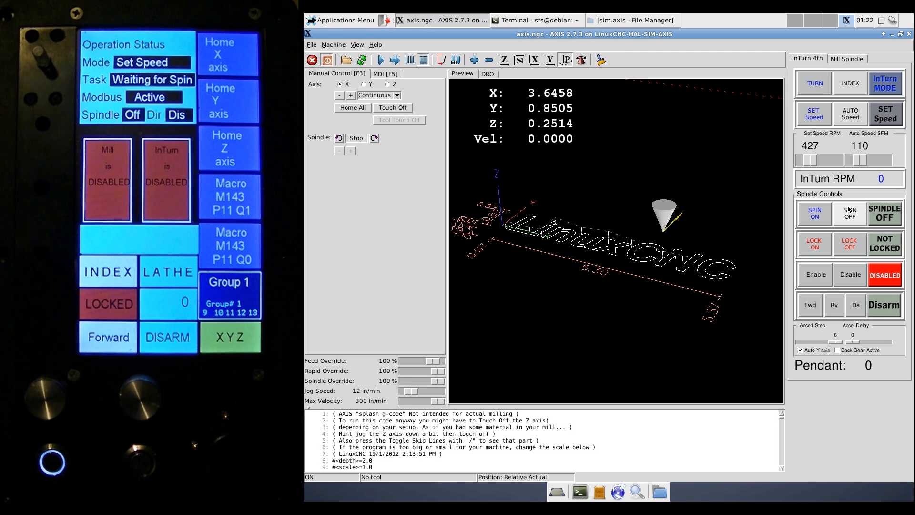
left_click(384, 74)
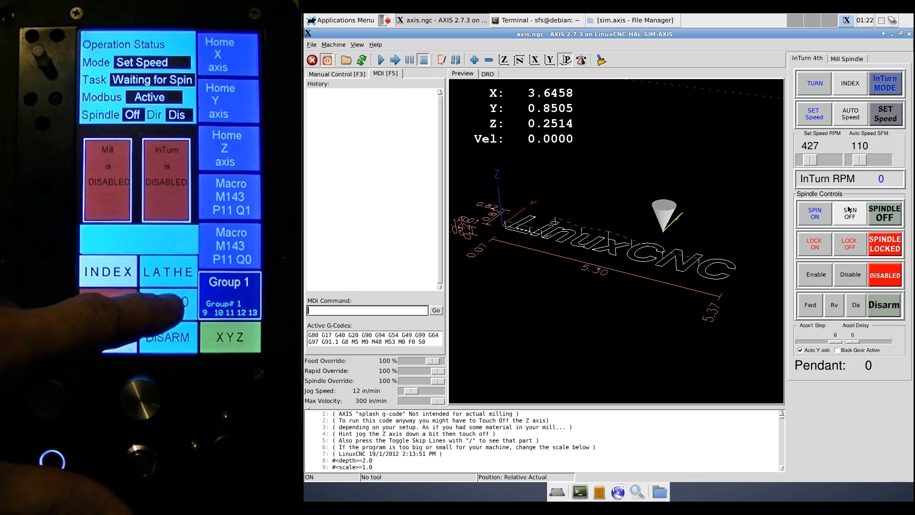
Step: Return to Manual Control with the spindle lock released and the spindle still stopped
left_click(336, 73)
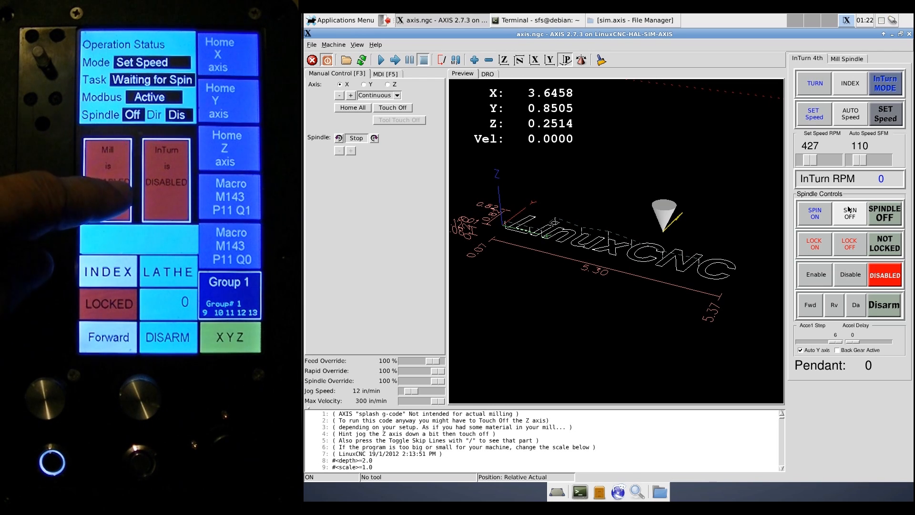
Step: Enable the InTurn drive, re-arm it to FWD, and run the spindle at 300 RPM
left_click(106, 179)
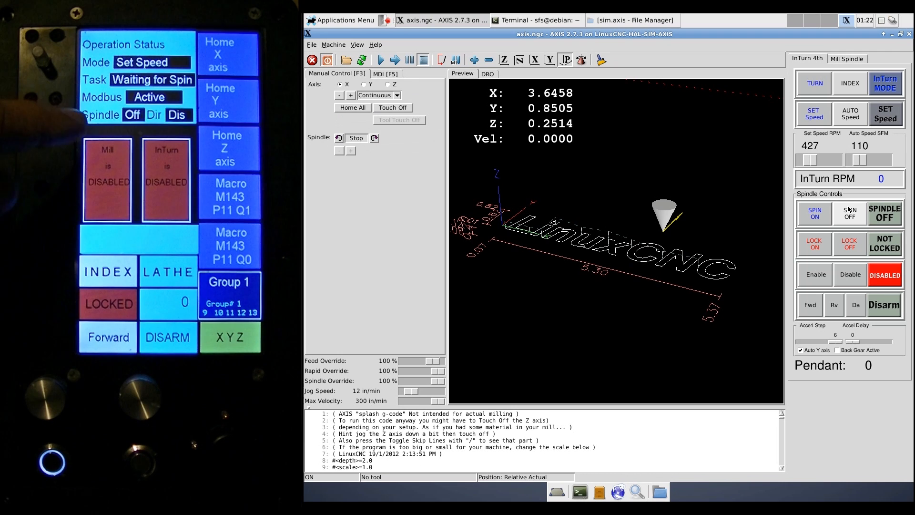
left_click(815, 274)
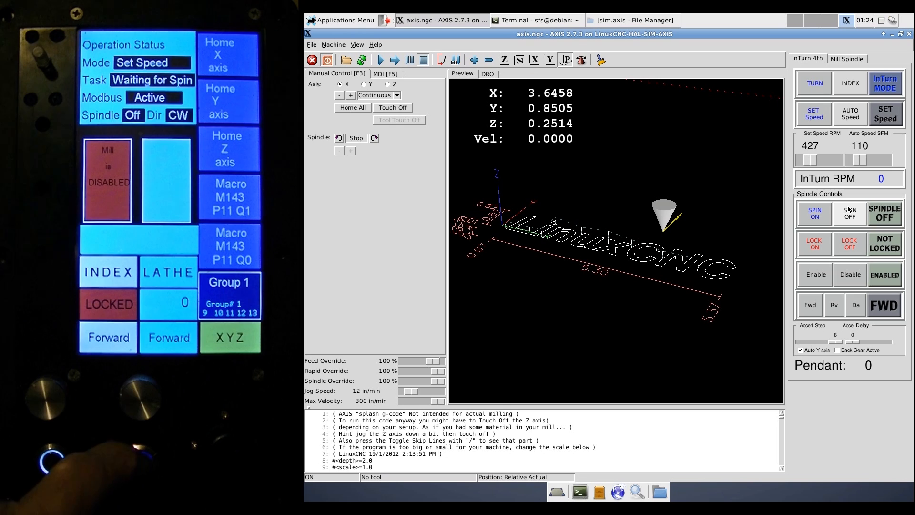
left_click(814, 213)
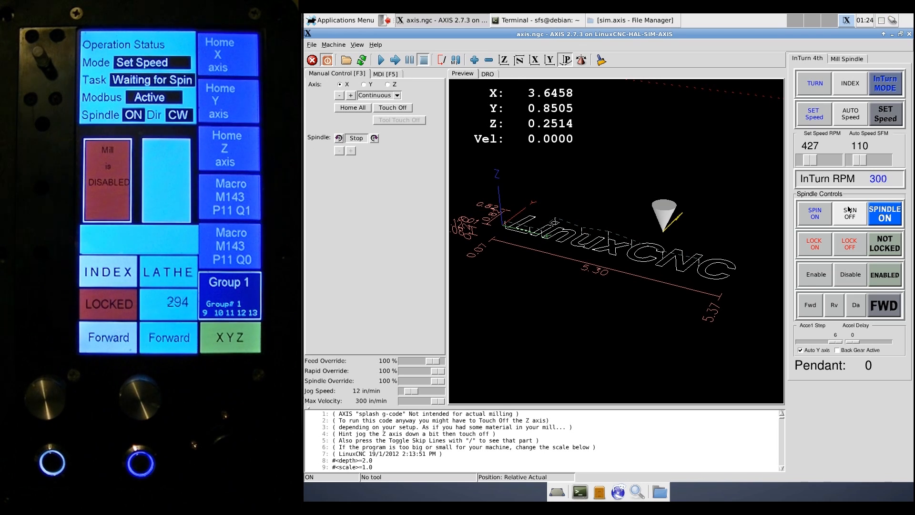